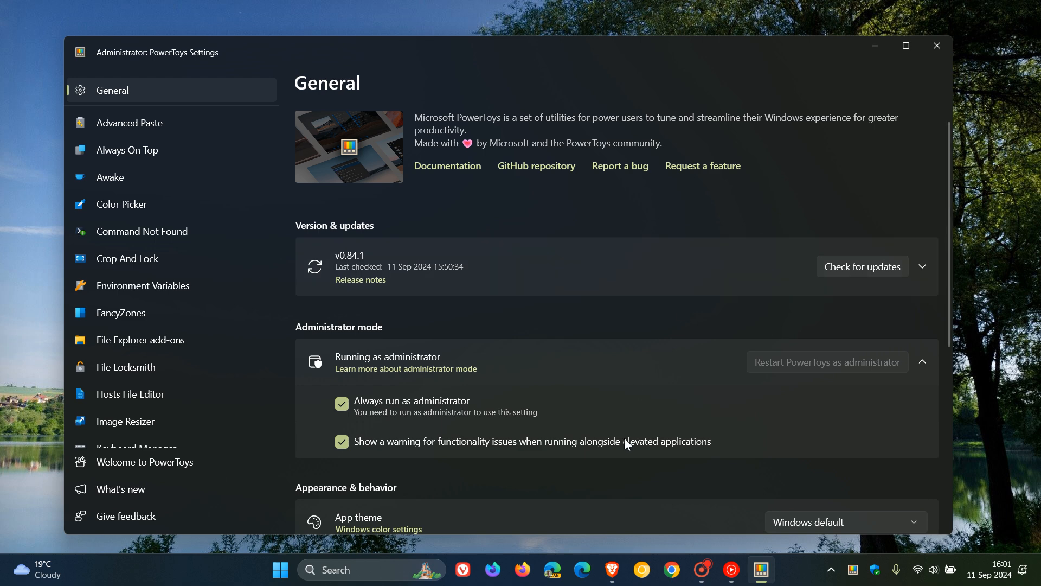
# Maximize the PowerToys Settings window with the General page still showing
pyautogui.click(611, 570)
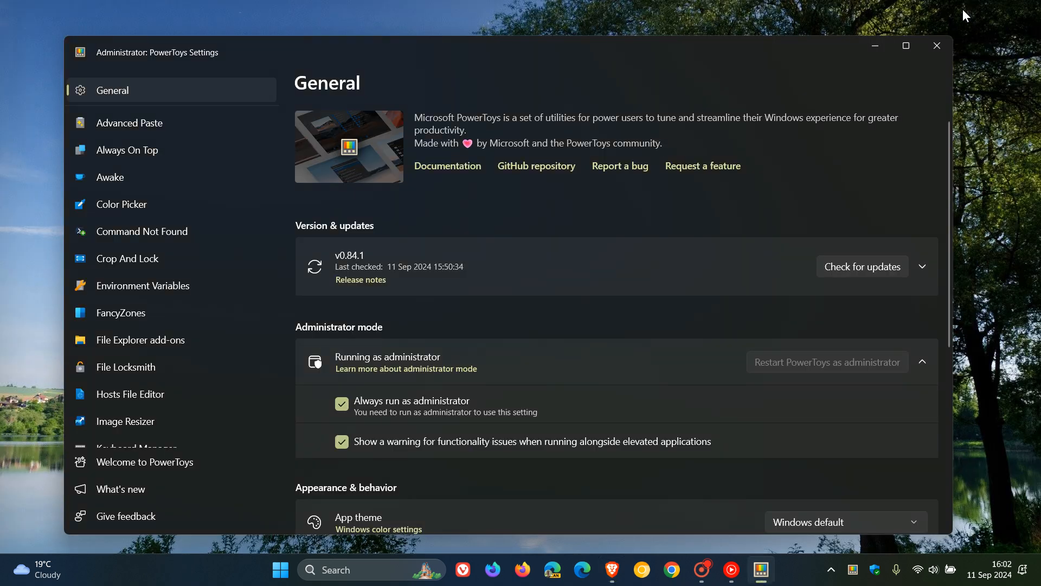
pyautogui.moveTo(903, 82)
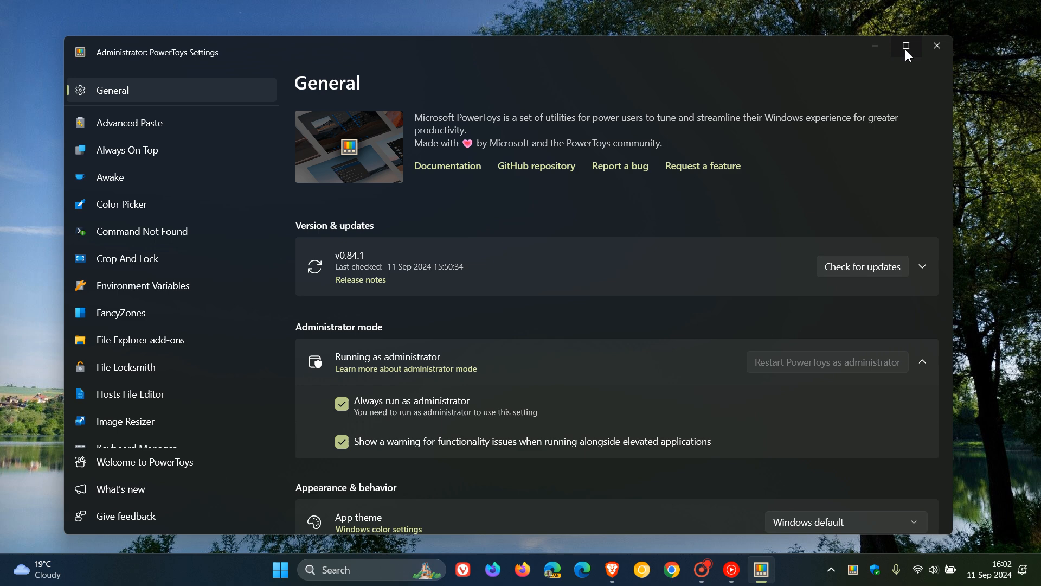
pyautogui.click(904, 45)
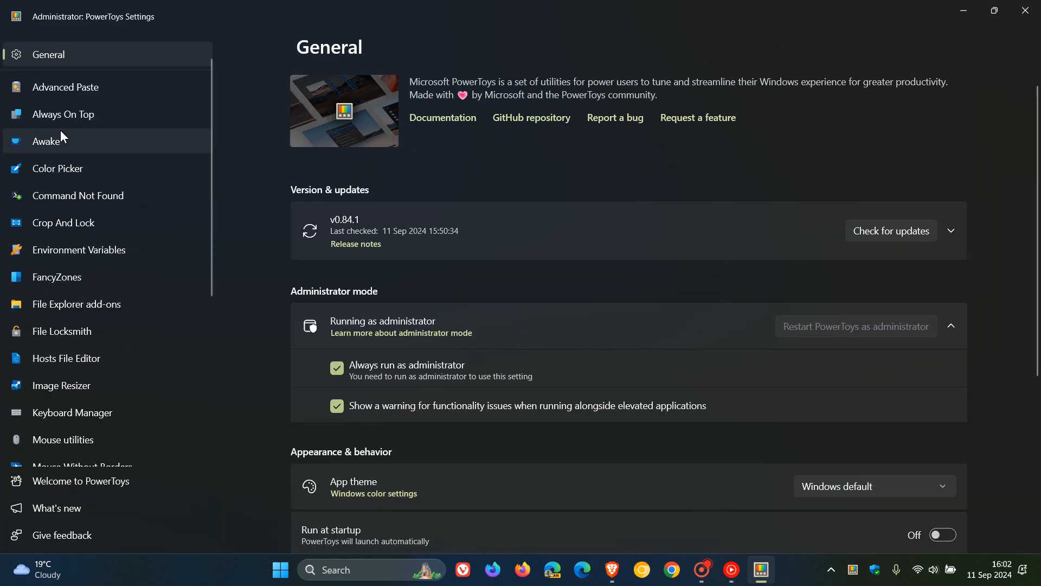
pyautogui.moveTo(101, 99)
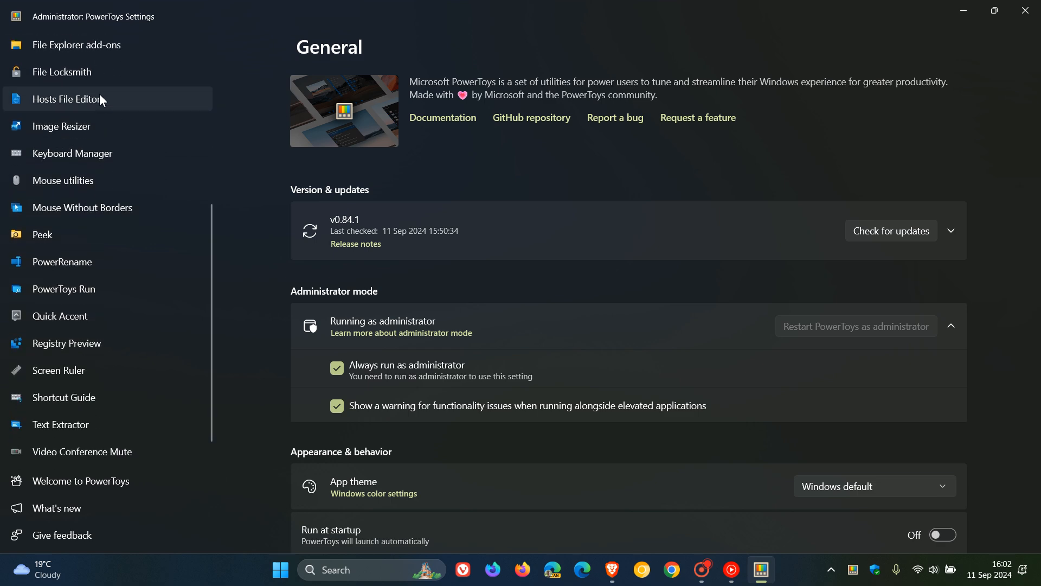
pyautogui.moveTo(120, 234)
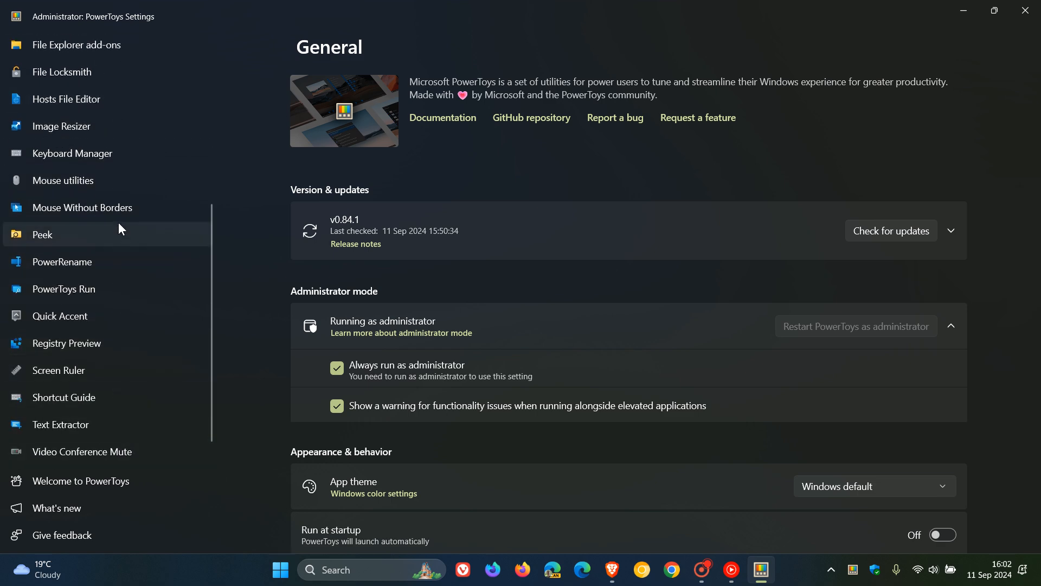
pyautogui.moveTo(108, 459)
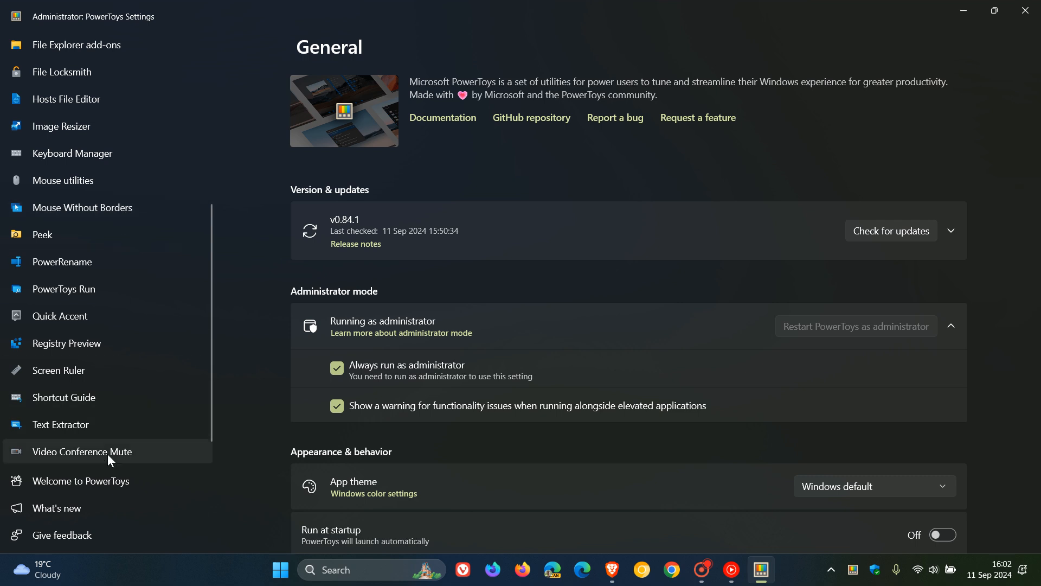
# Go to the Workspaces page after briefly visiting Video Conference Mute
pyautogui.click(82, 451)
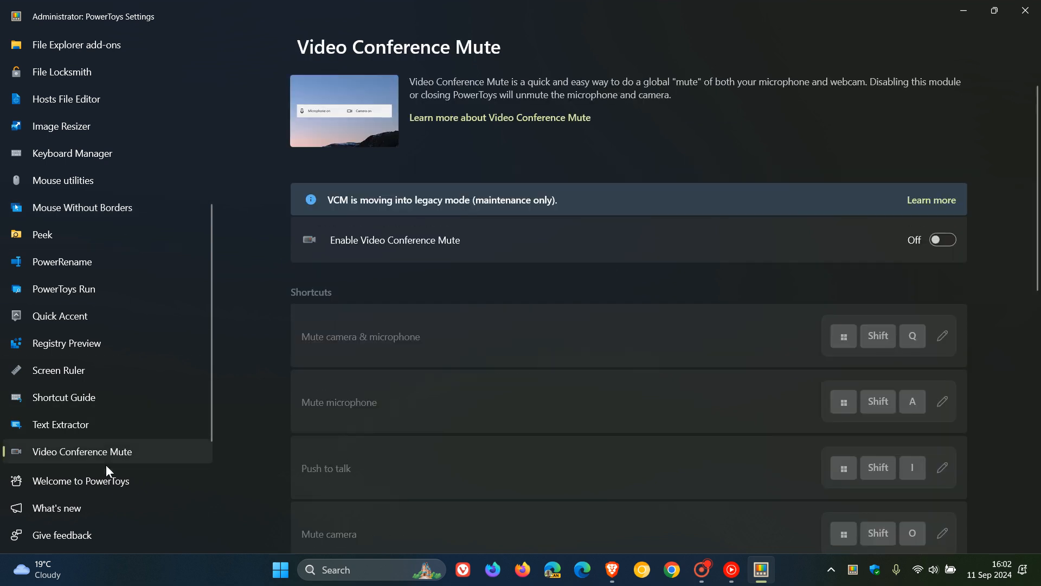
pyautogui.click(59, 453)
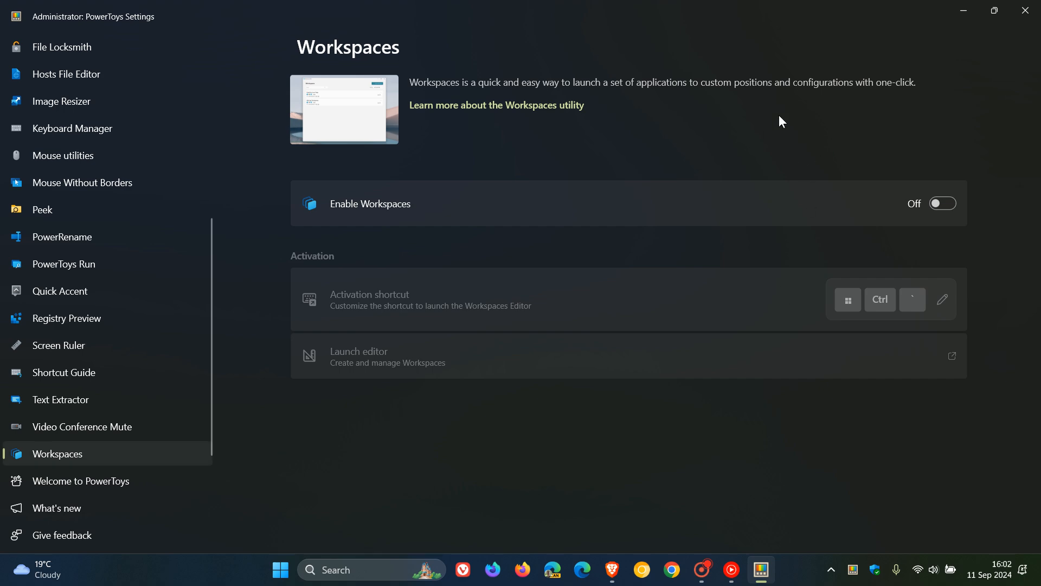
pyautogui.moveTo(791, 137)
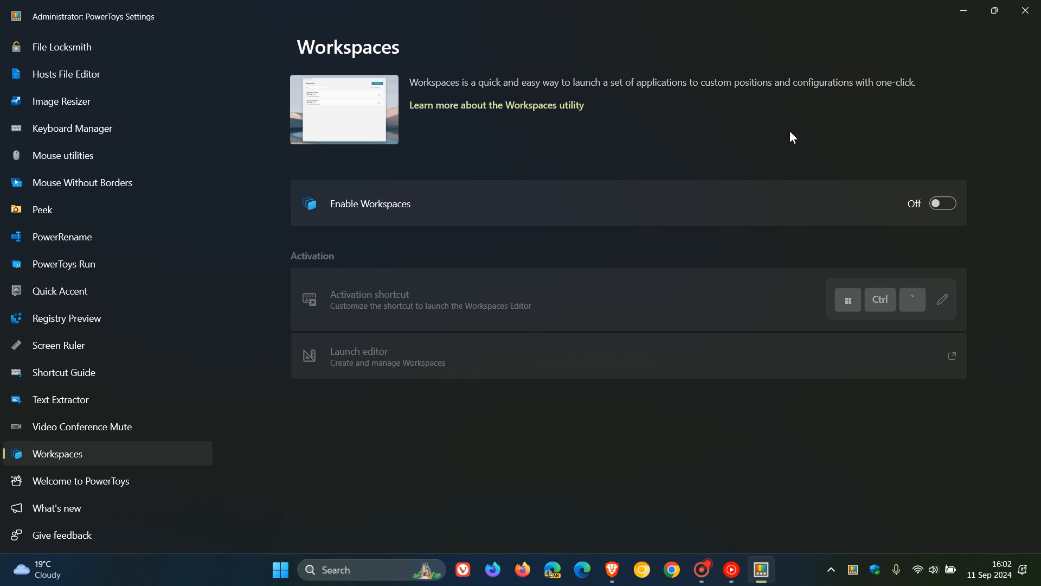
pyautogui.moveTo(744, 136)
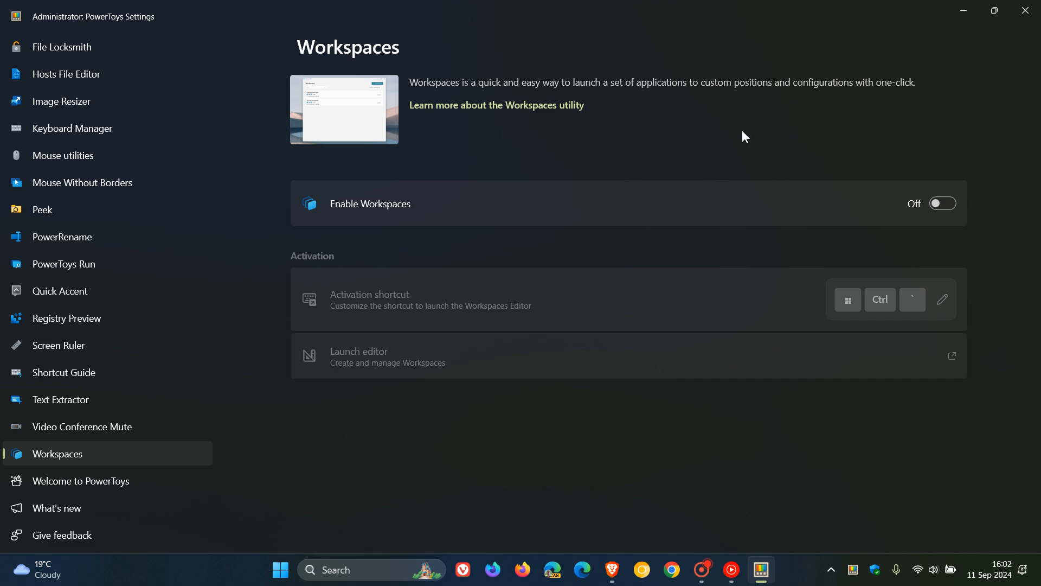
pyautogui.moveTo(684, 138)
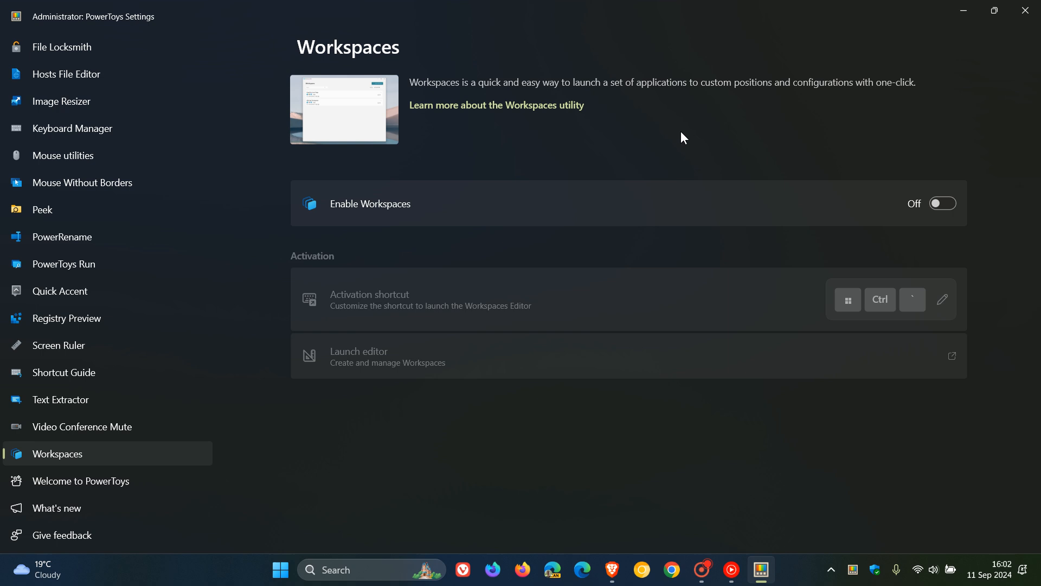
pyautogui.moveTo(659, 126)
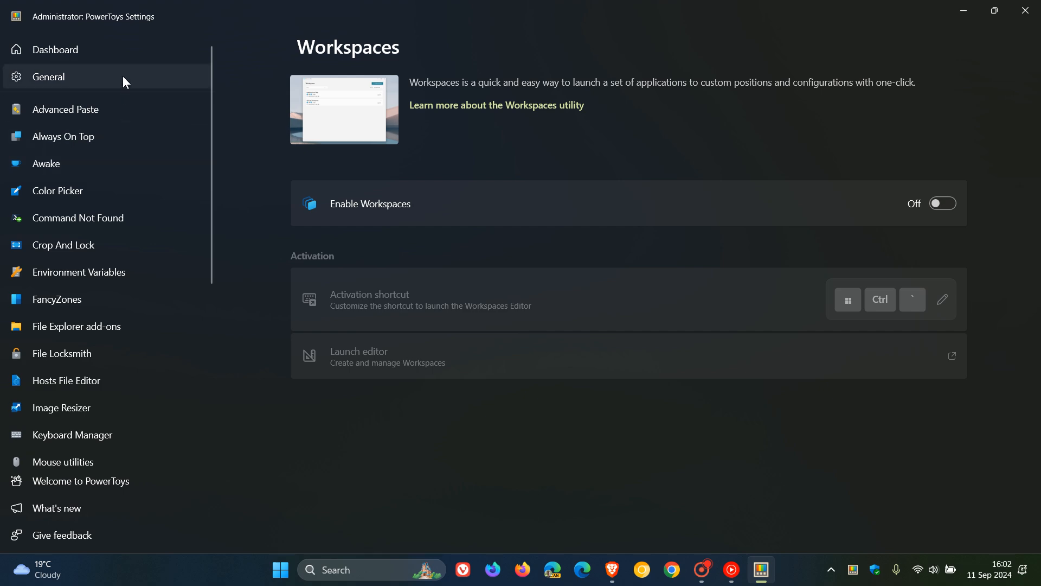
# Return to General, restore the window size, then minimize it to the desktop
pyautogui.click(46, 76)
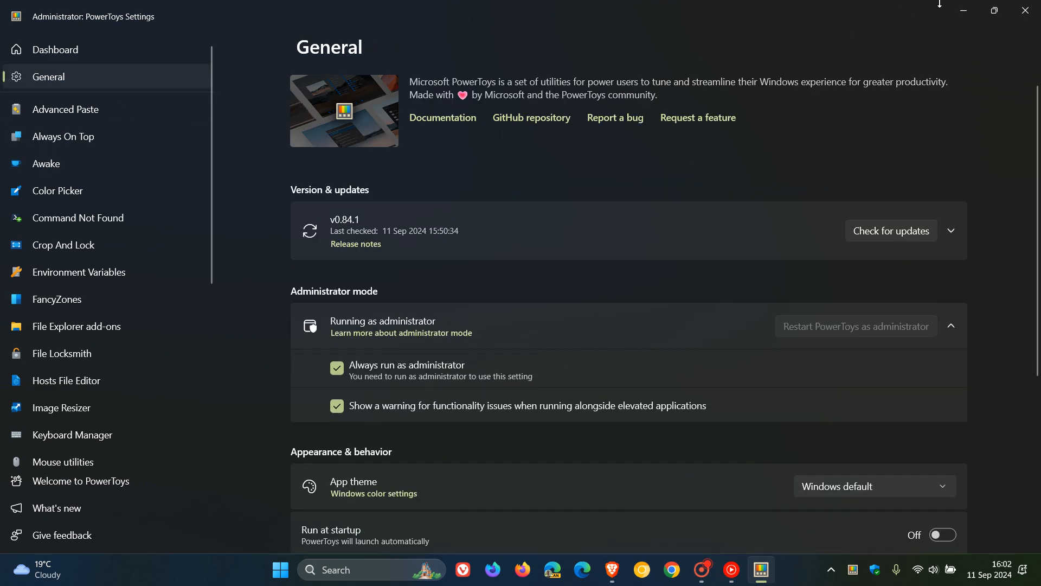
pyautogui.click(994, 10)
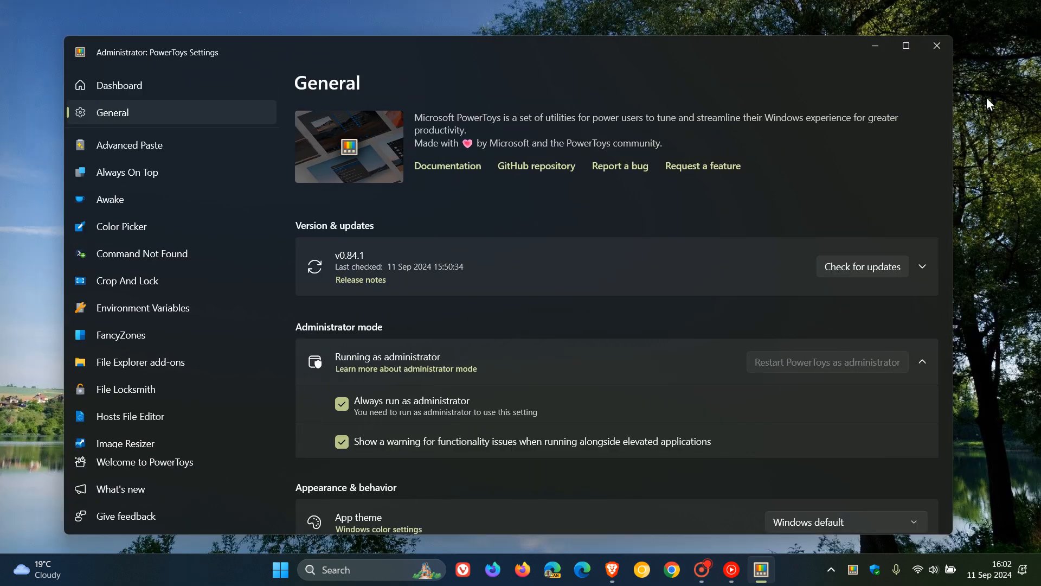
pyautogui.moveTo(875, 46)
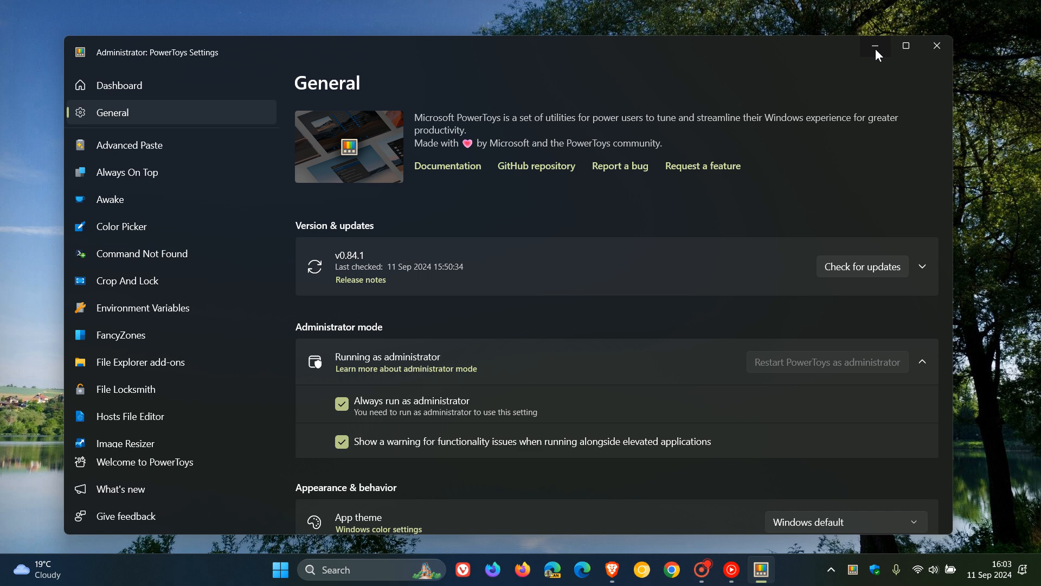
pyautogui.click(874, 45)
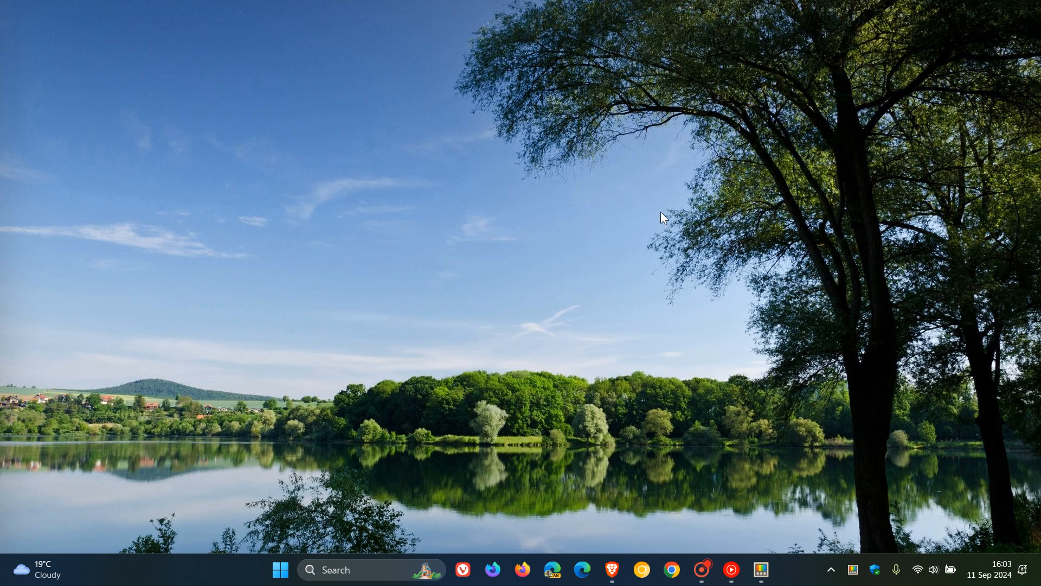